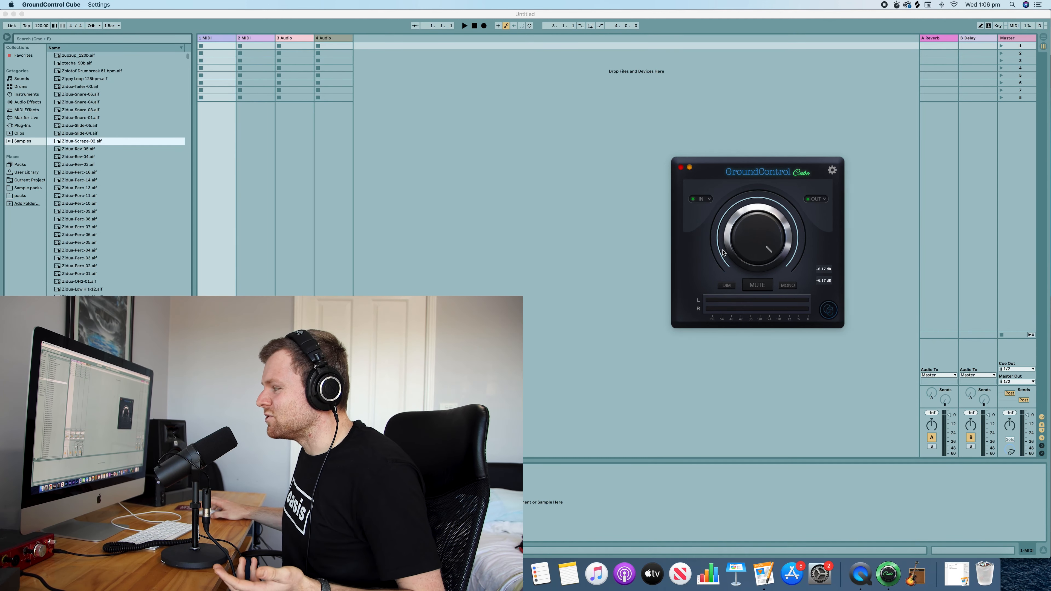
mouse_move(568, 263)
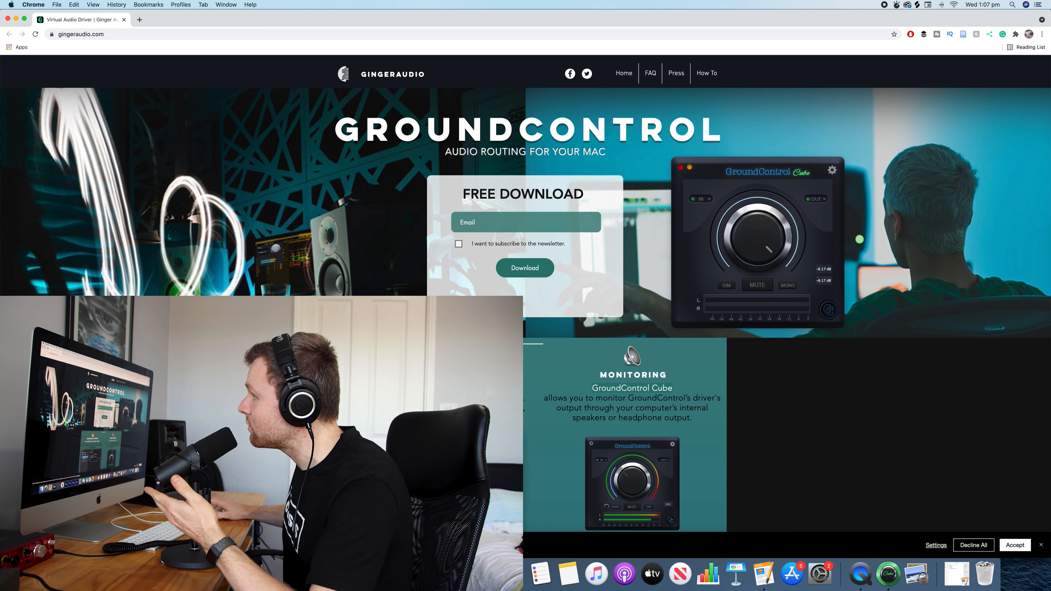
mouse_move(203, 180)
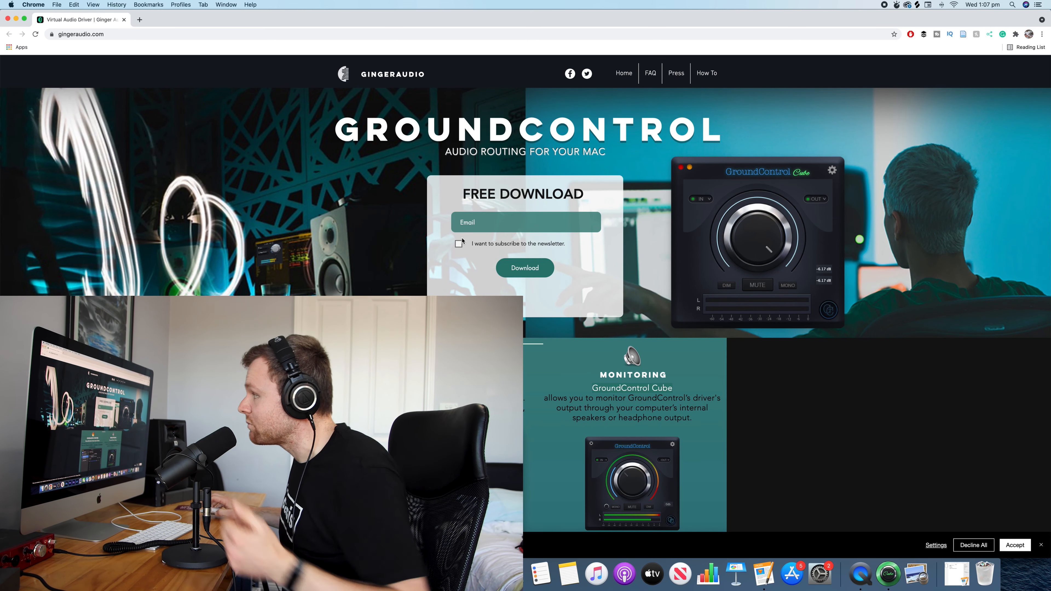
Step: After reviewing gingeraudio.com, feed the Cube monitor from GroundControl 2ch Input 1 + 2
click(525, 268)
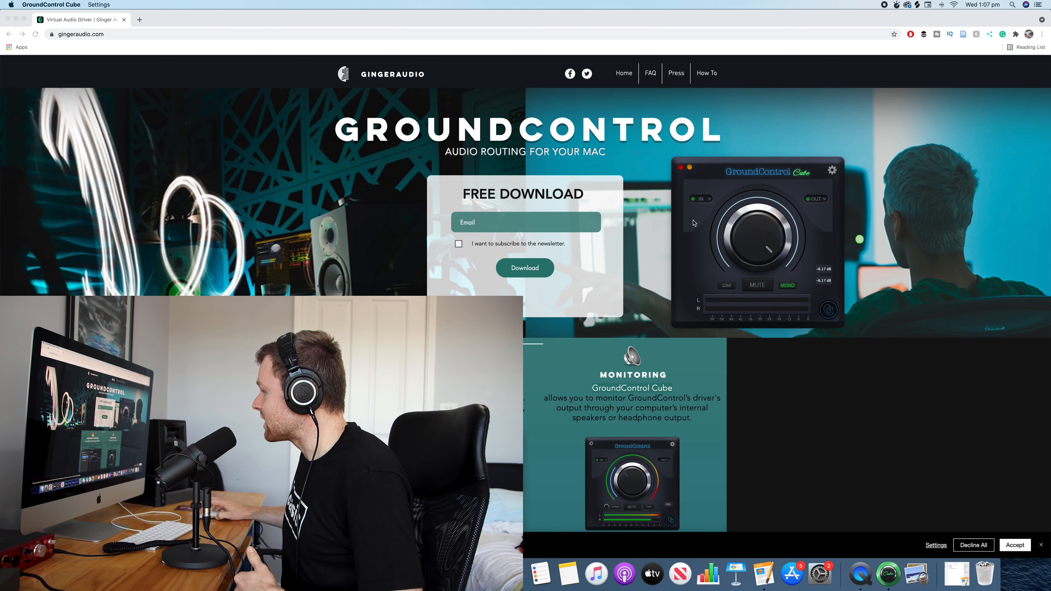
mouse_move(836, 174)
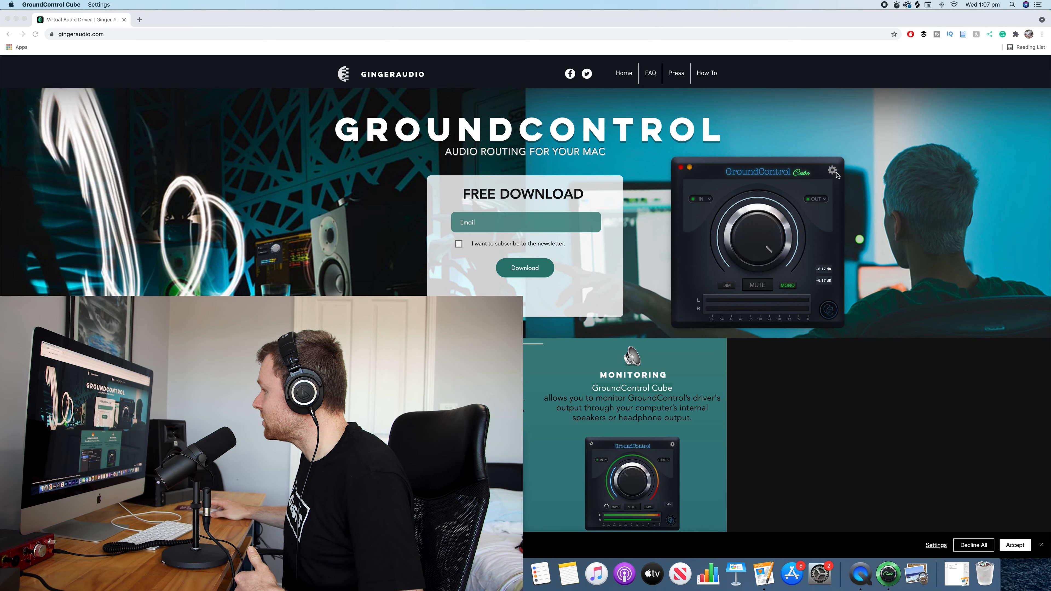
click(701, 198)
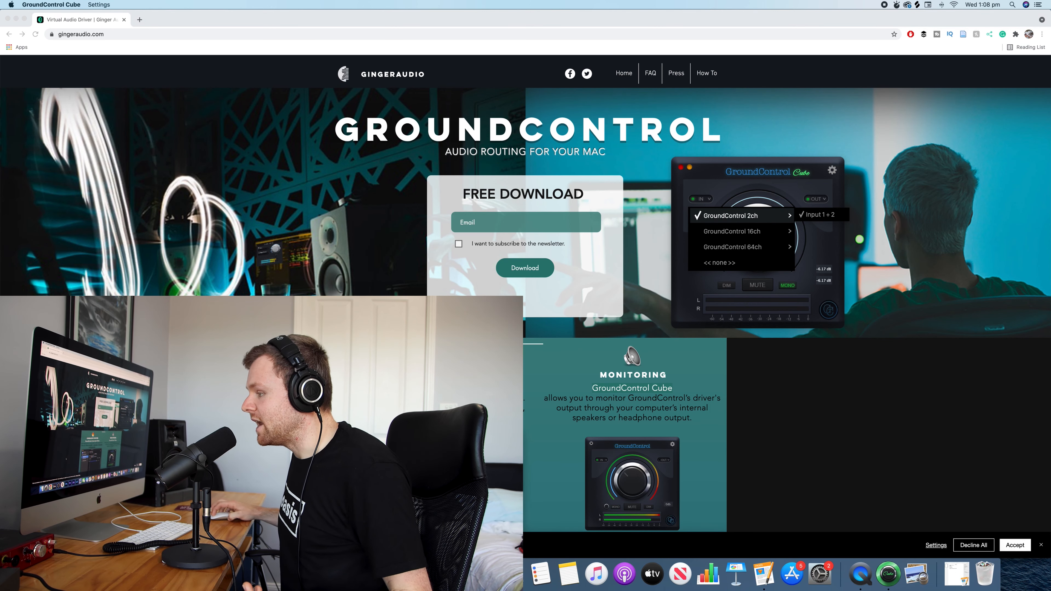
click(148, 574)
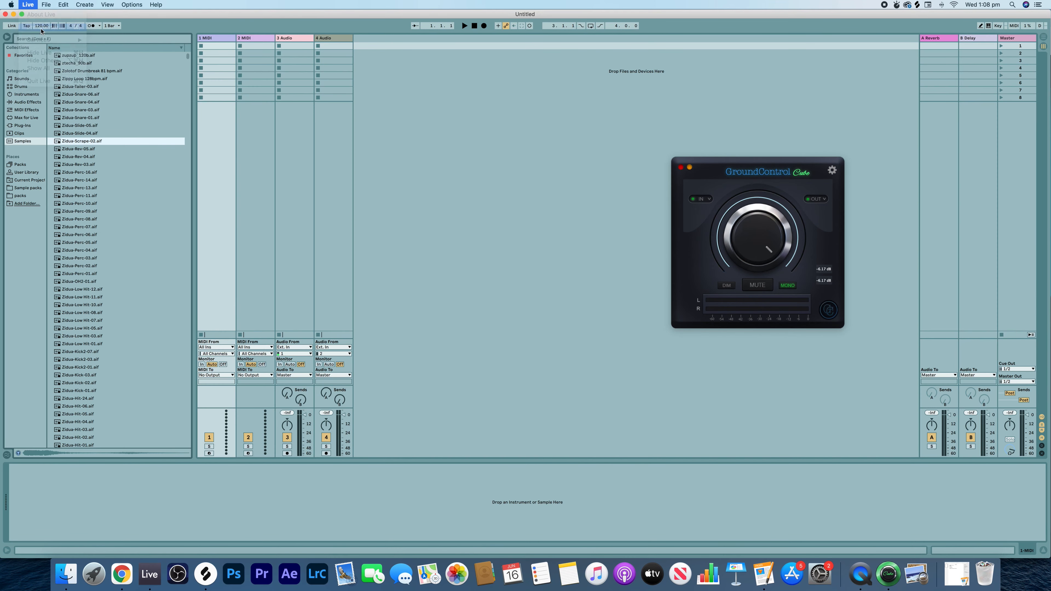
Step: In Live's audio preferences, set the output device to GroundControl 2ch (2 In, 2 Out)
click(831, 170)
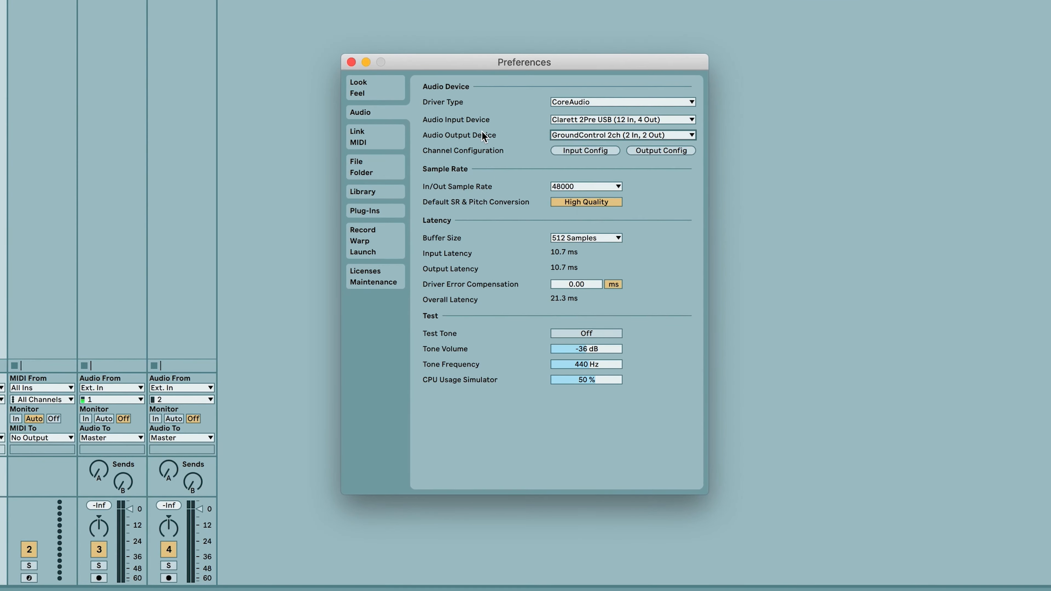
click(620, 135)
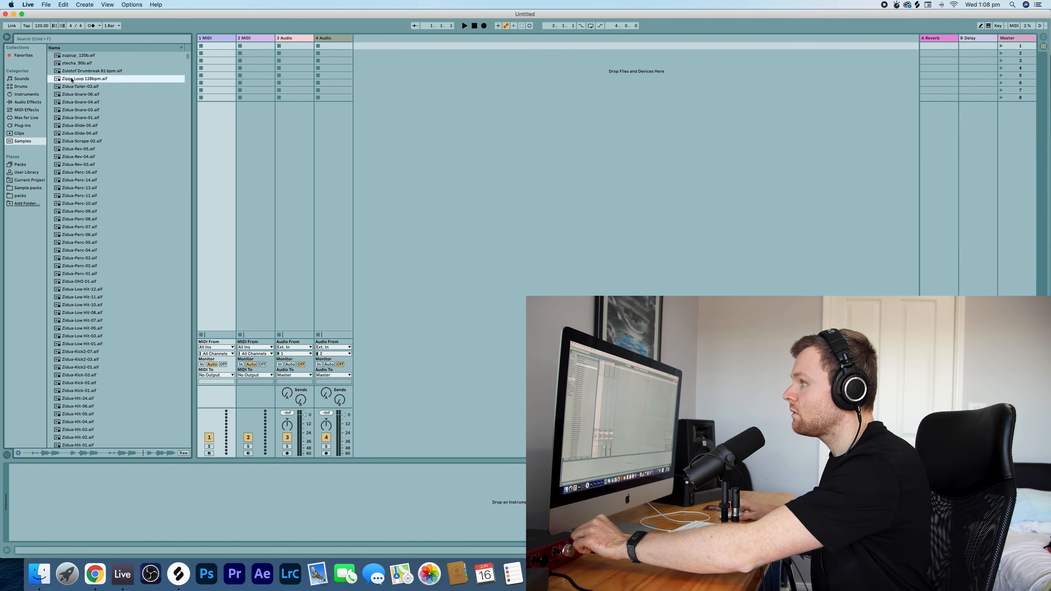
Step: Place Zippy Loop 128bpm.aif on audio track 3, then bring QuickTime Player forward
drag(84, 78, 295, 46)
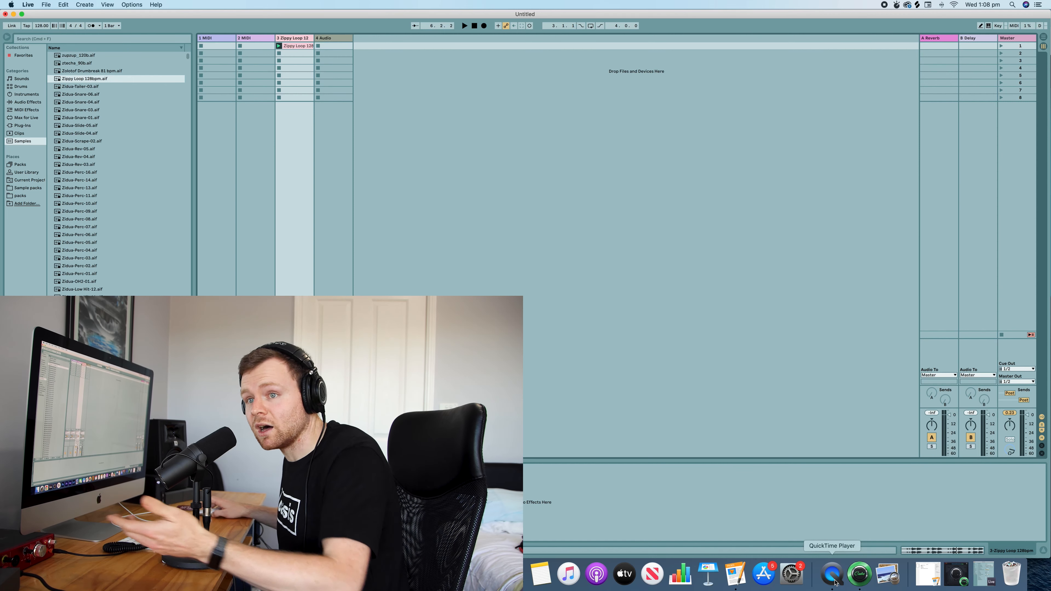
click(831, 574)
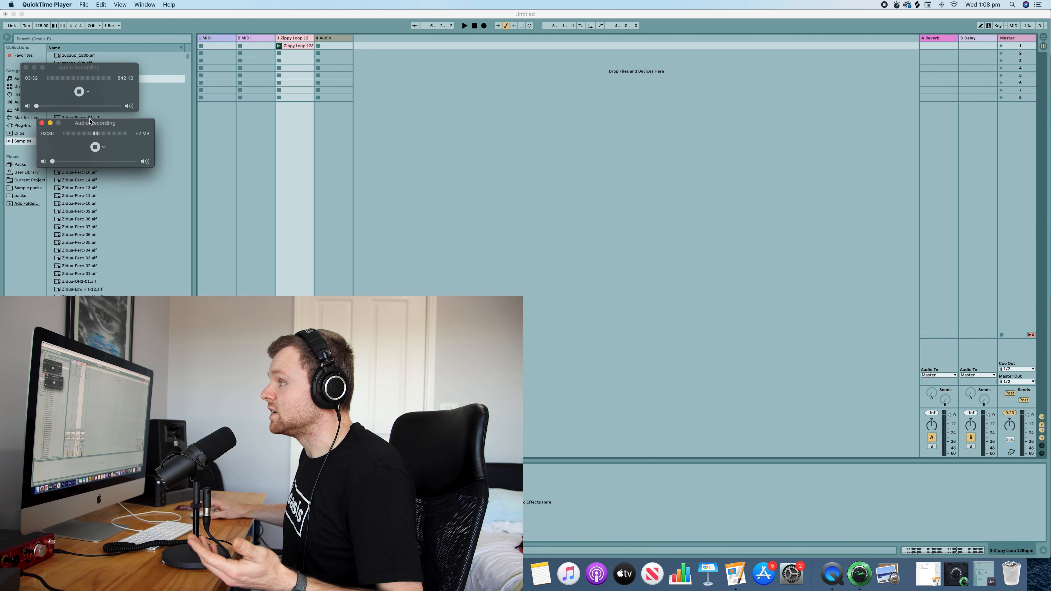
Step: Record QuickTime audio from GroundControl 2ch and route Cube OUT to Clarett 2Pre USB Output 1 + 2
click(102, 147)
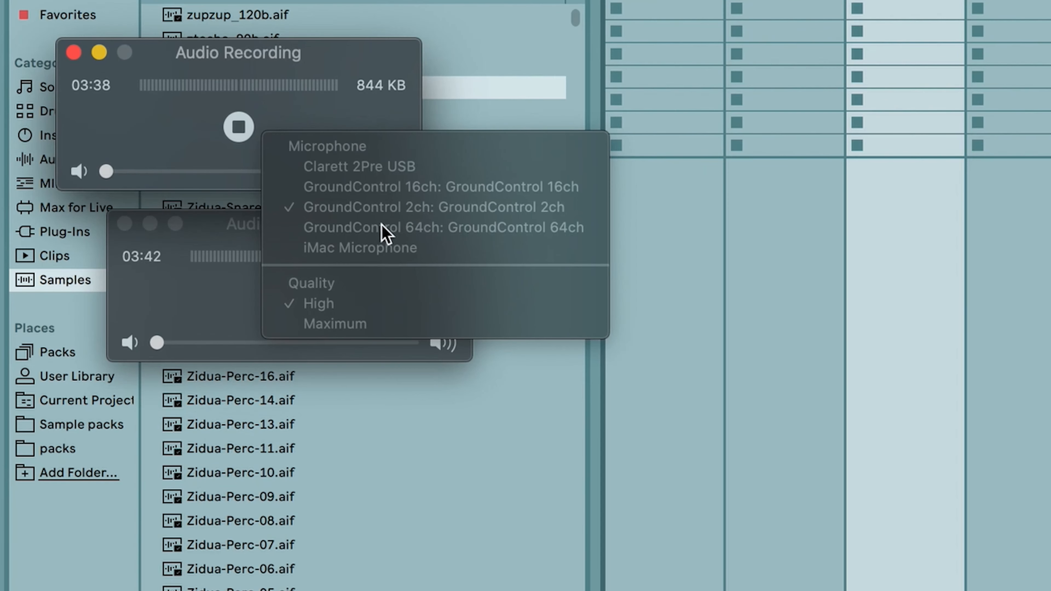
mouse_move(897, 270)
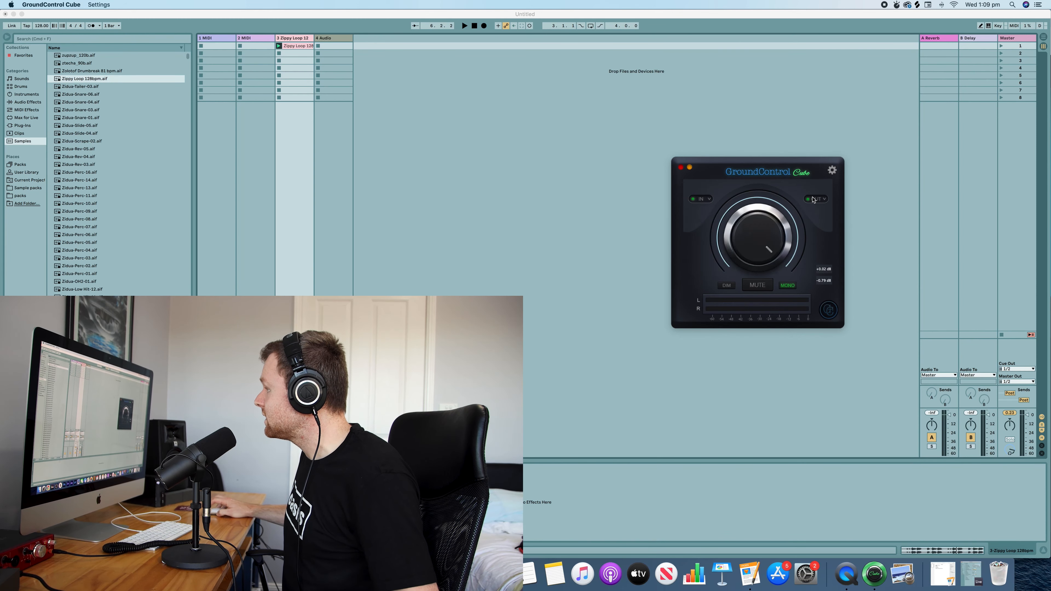
click(816, 198)
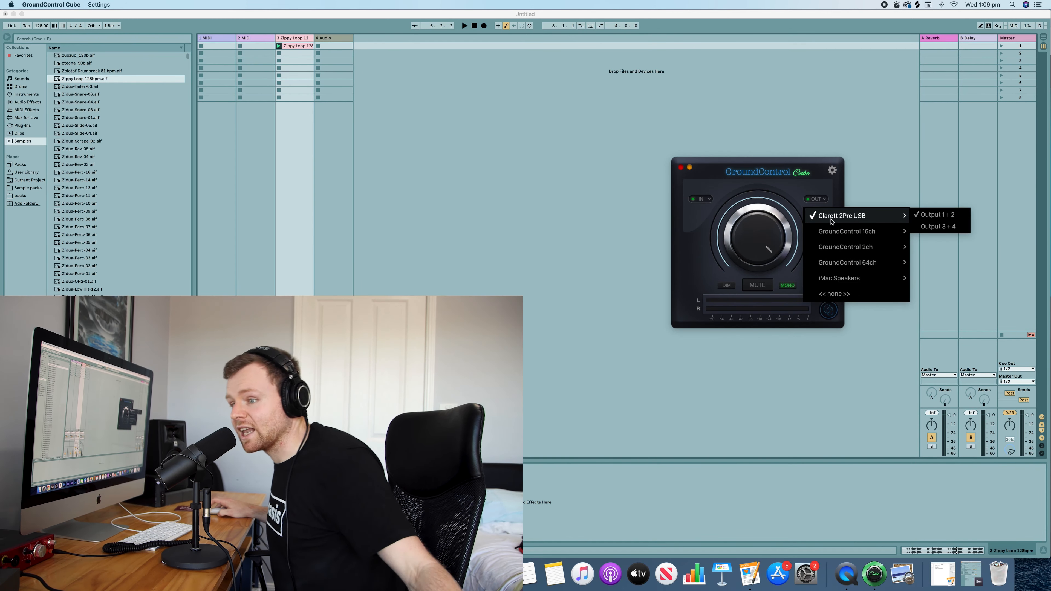